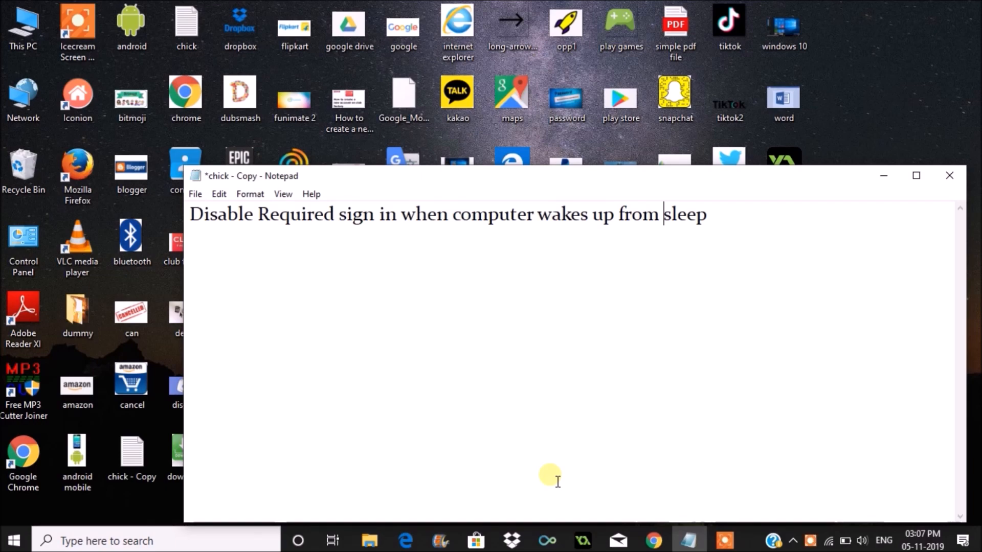
Launch Windows Settings from the Start menu and enter the Accounts section
{"action": "left_click", "coordinate": [949, 175]}
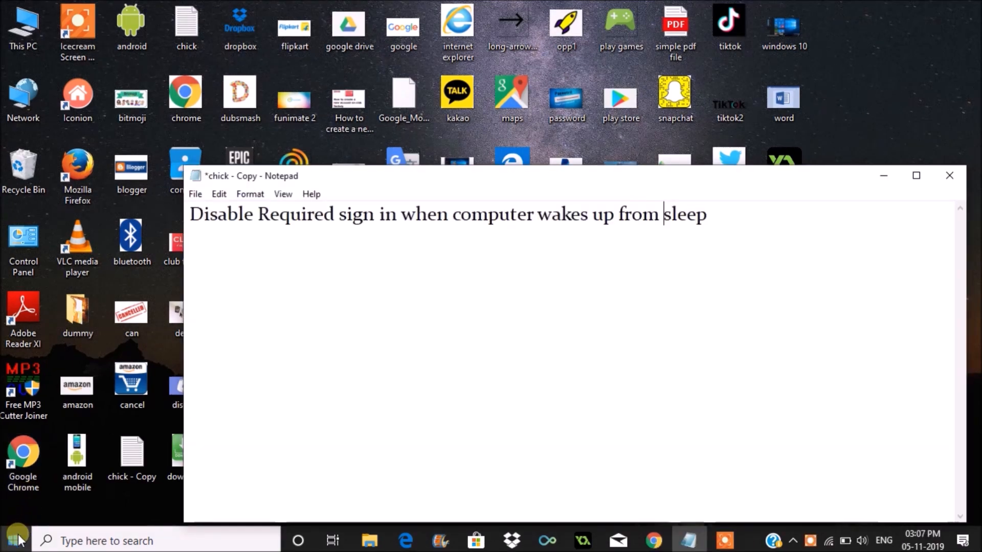
{"action": "left_click", "coordinate": [13, 540]}
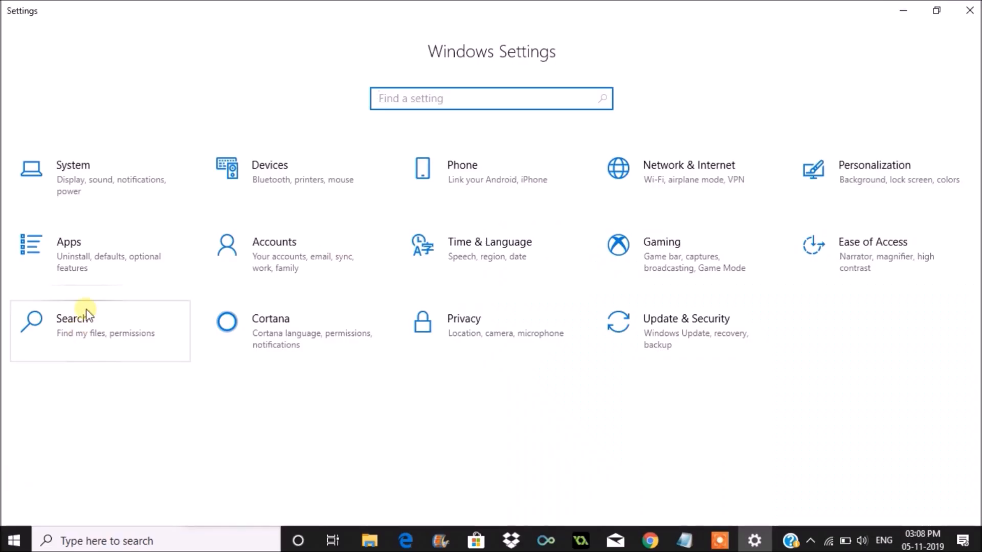
{"action": "mouse_move", "coordinate": [296, 253]}
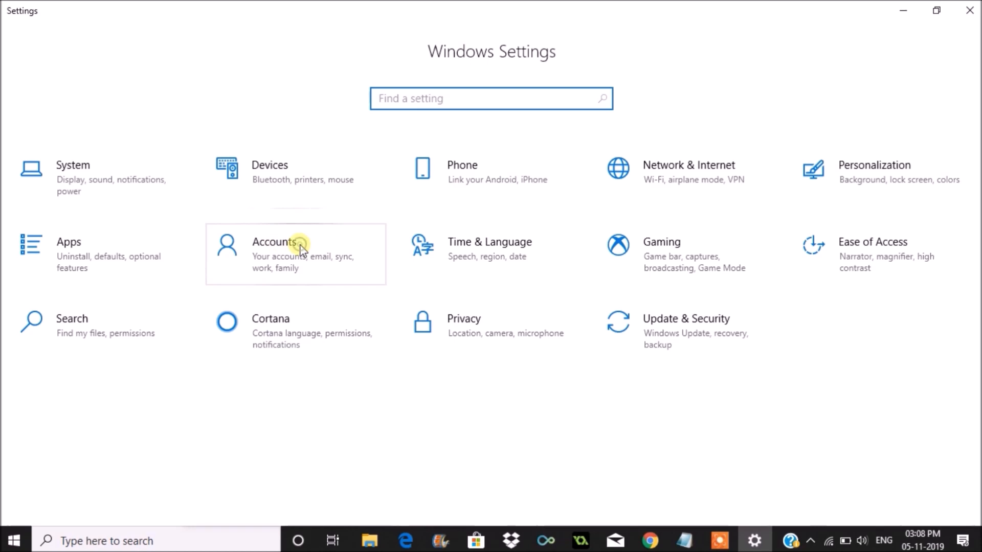
{"action": "left_click", "coordinate": [274, 251]}
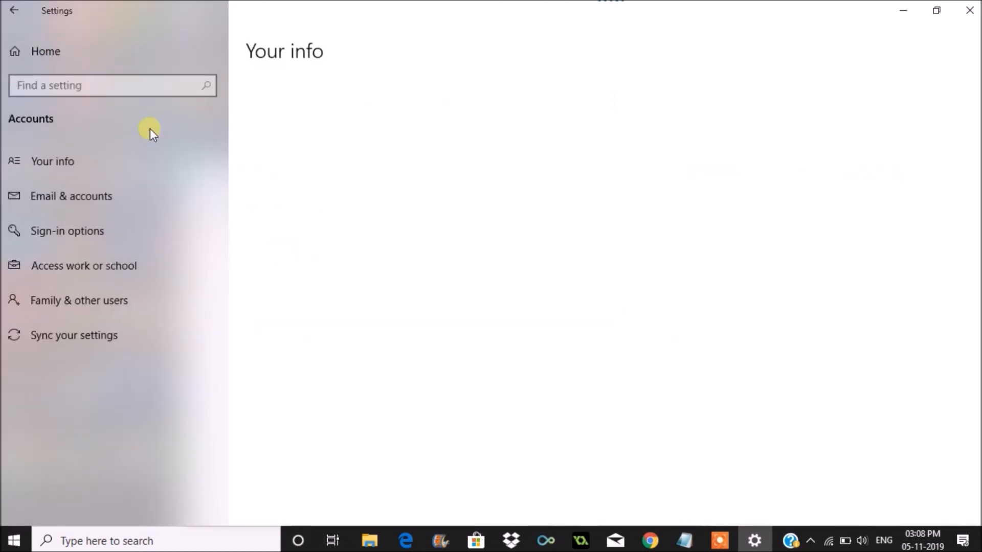
{"action": "mouse_move", "coordinate": [67, 230]}
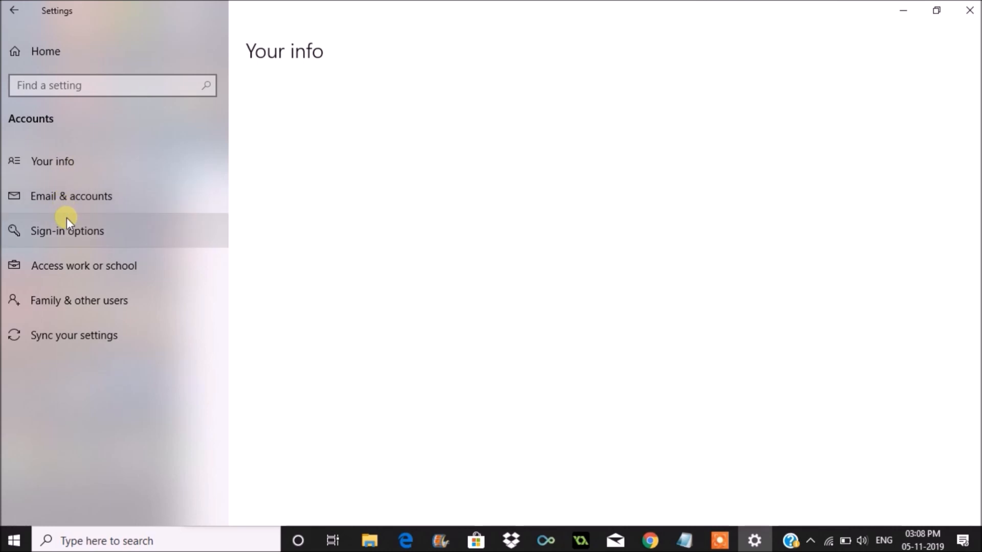
Select Sign-in options in the Accounts left pane to load that page
{"action": "left_click", "coordinate": [52, 160]}
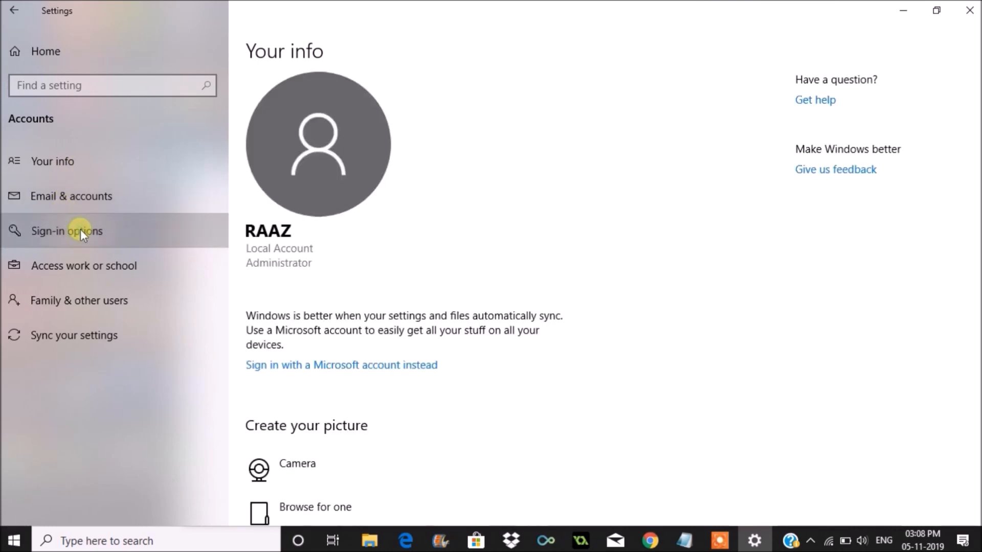
{"action": "left_click", "coordinate": [67, 231]}
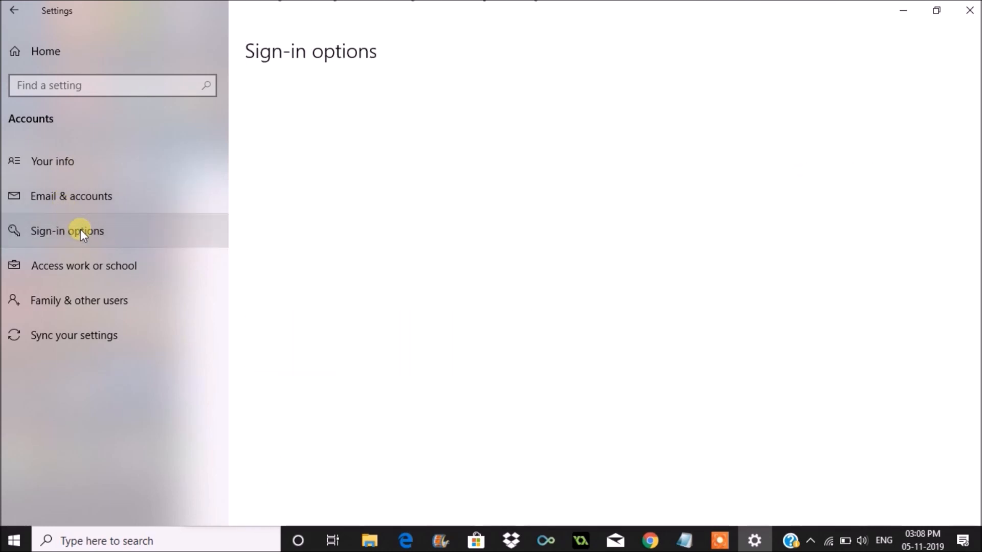
{"action": "left_click", "coordinate": [67, 230]}
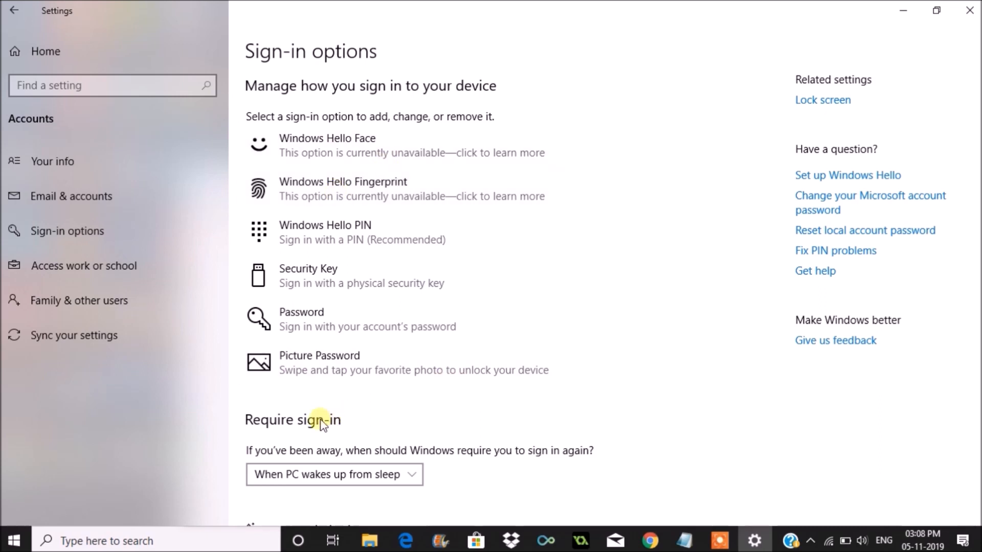
{"action": "mouse_move", "coordinate": [329, 429]}
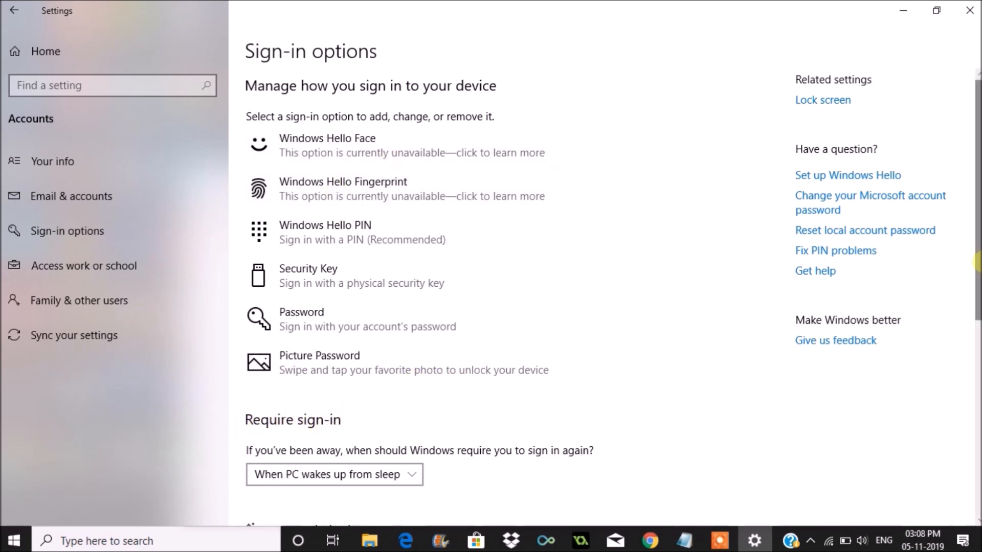
Set Require sign-in to Never so Windows skips sign-in after waking
{"action": "scroll", "scroll_direction": "down", "scroll_amount": 3}
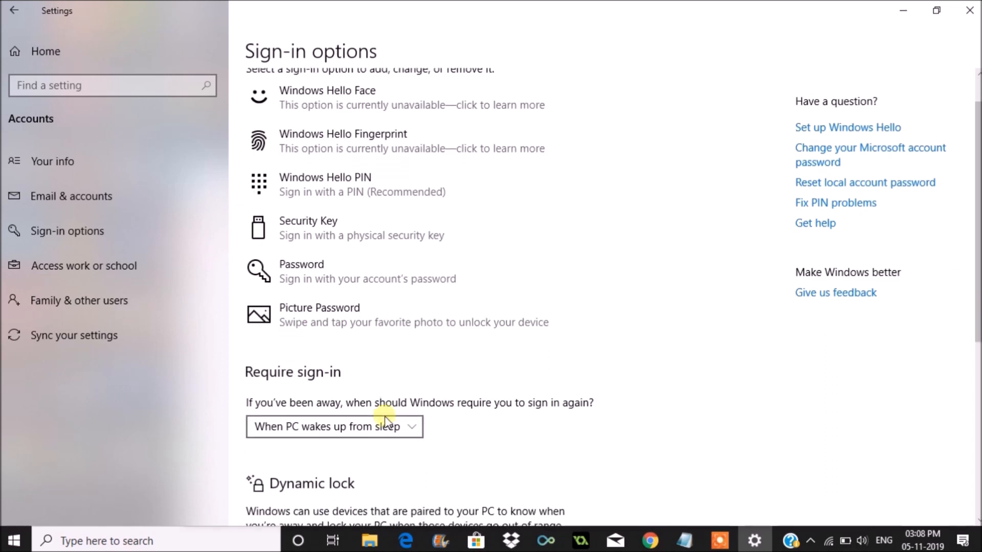
{"action": "mouse_move", "coordinate": [473, 417]}
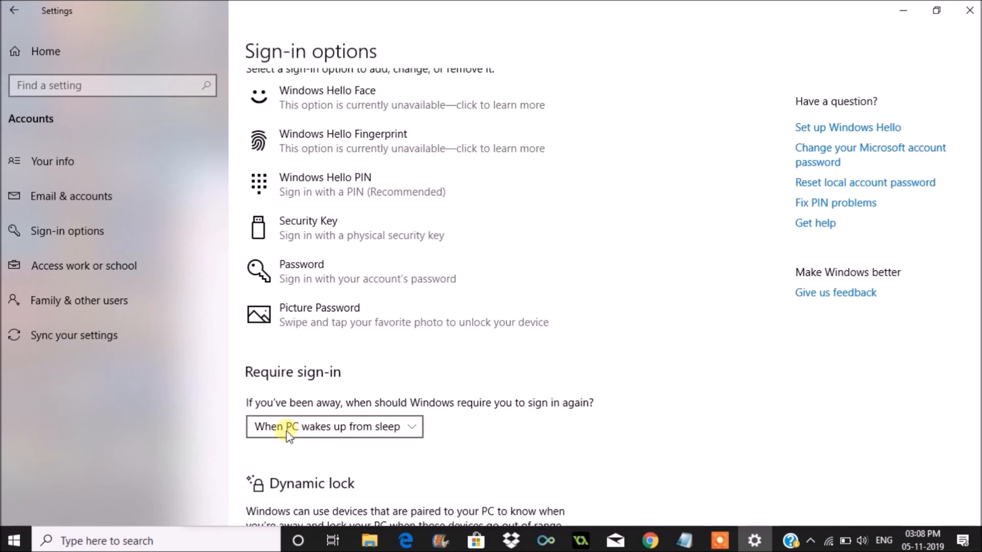
{"action": "left_click", "coordinate": [333, 427]}
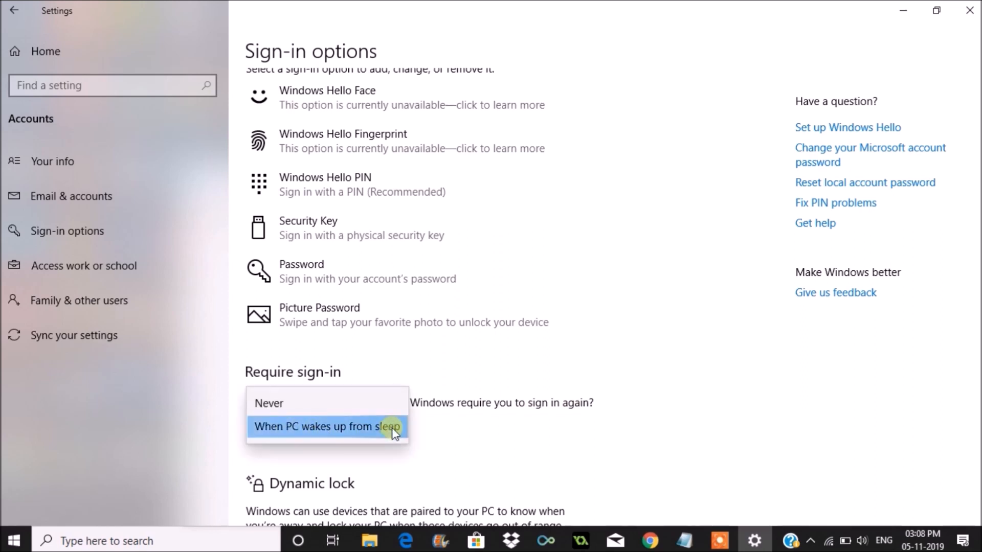
{"action": "mouse_move", "coordinate": [504, 419]}
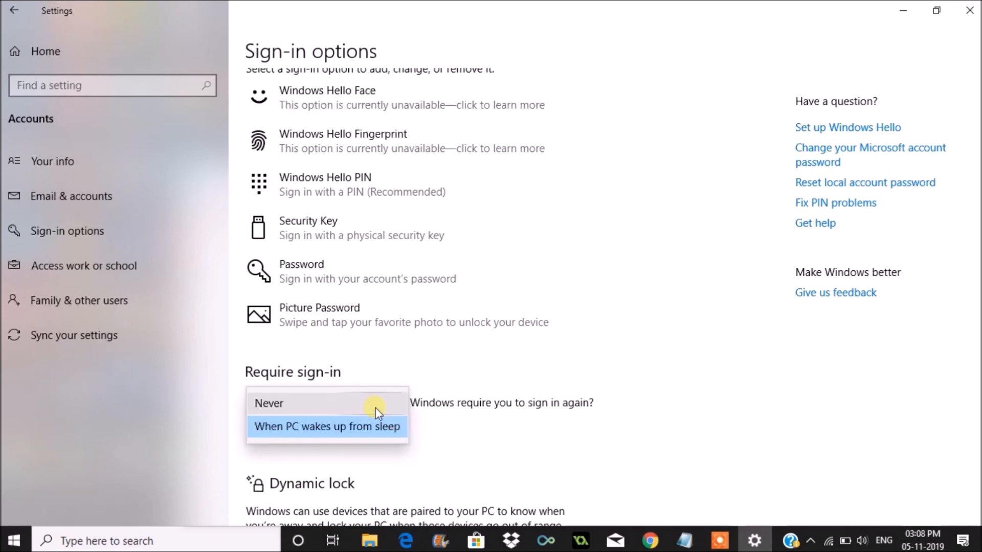
{"action": "left_click", "coordinate": [268, 403]}
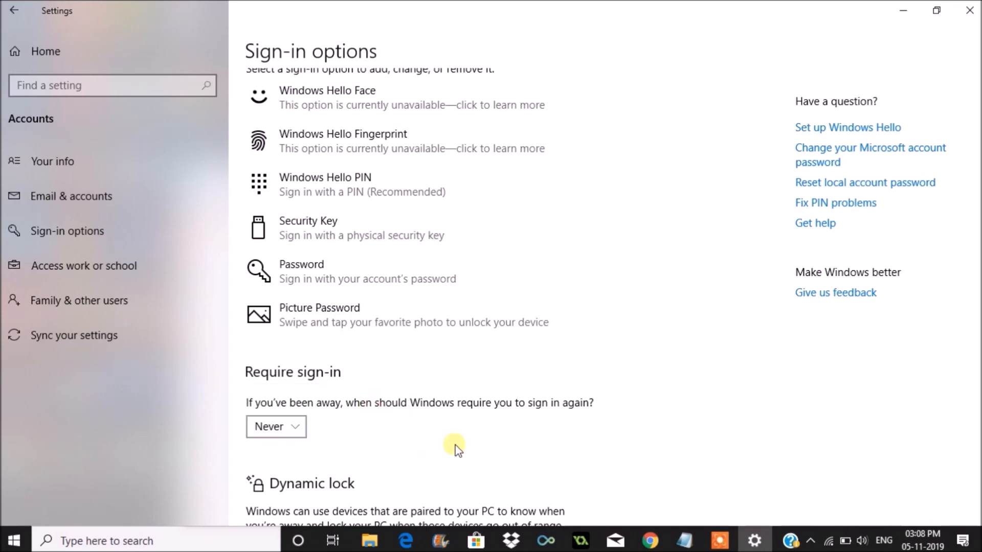